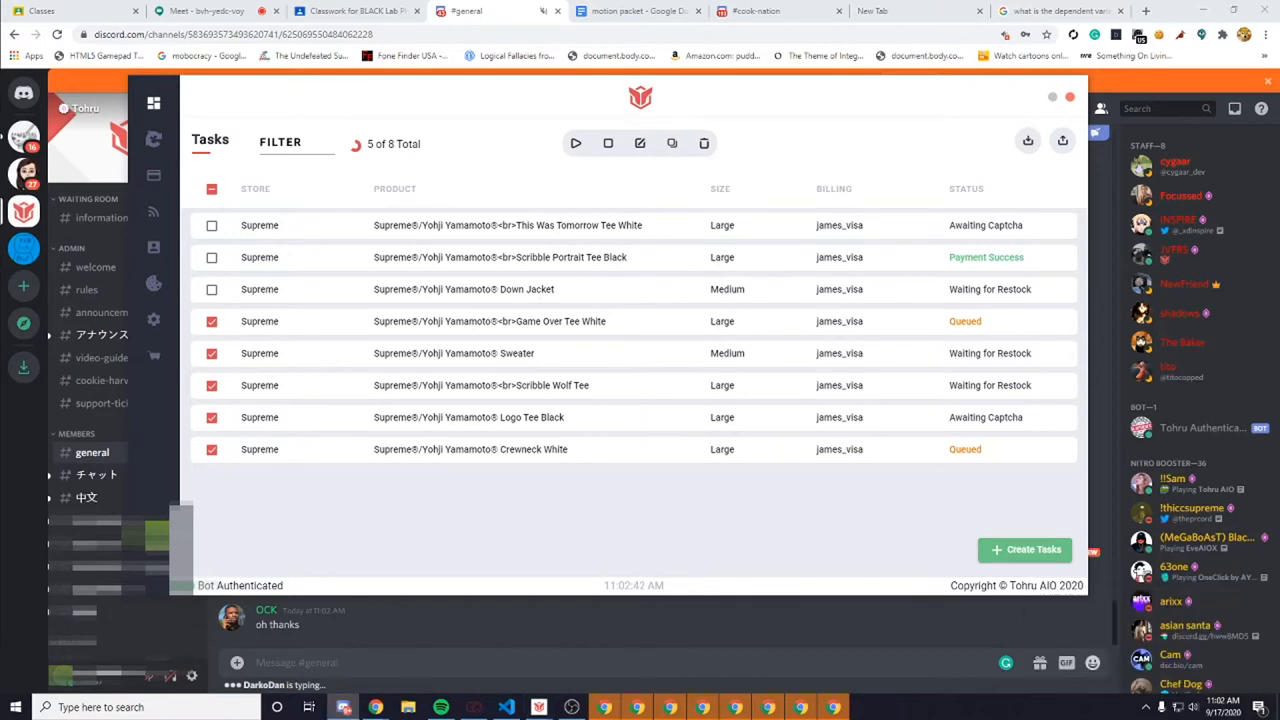
mouse_move(660, 363)
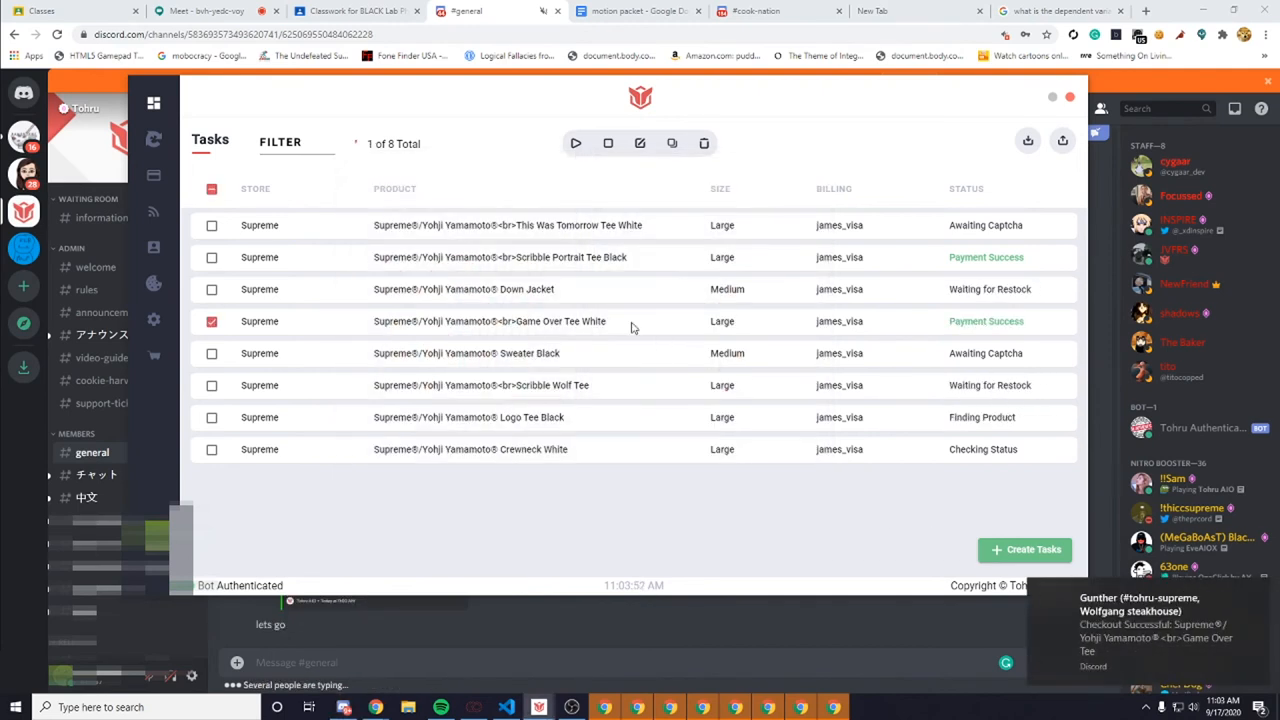
Step: Untick the single selected task, then tick the header checkbox to select all eight tasks
click(212, 321)
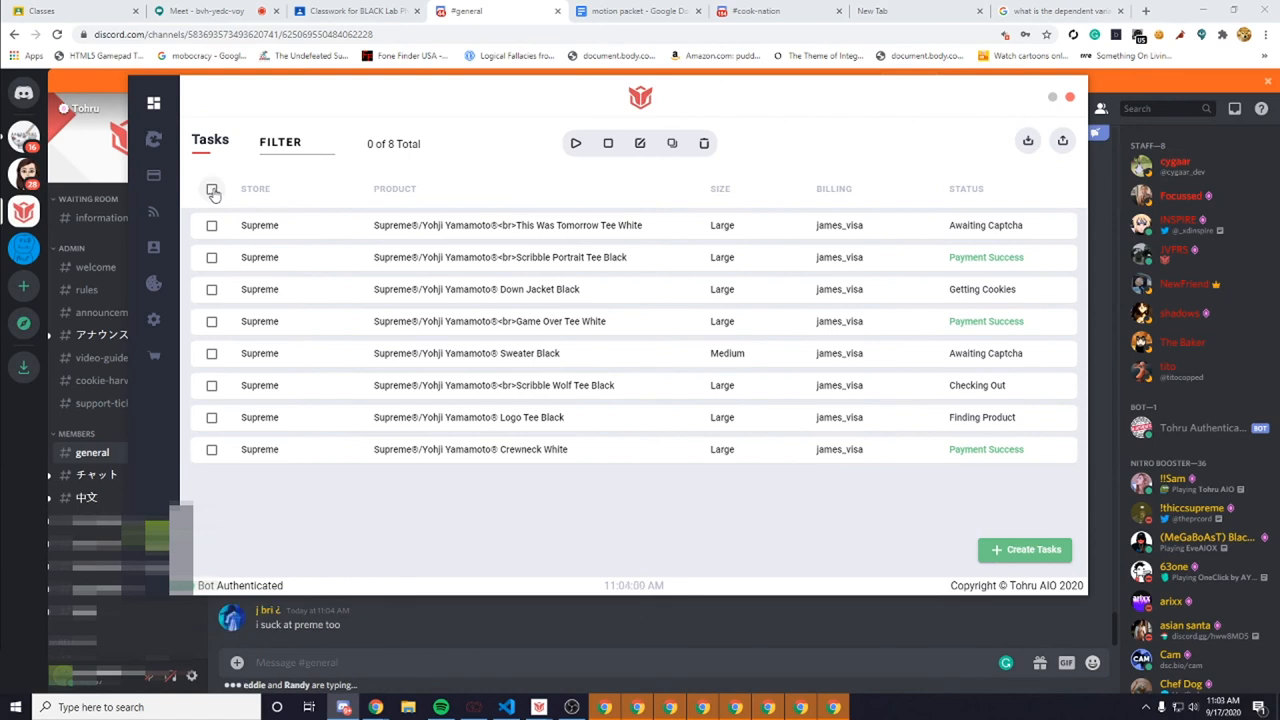
click(212, 189)
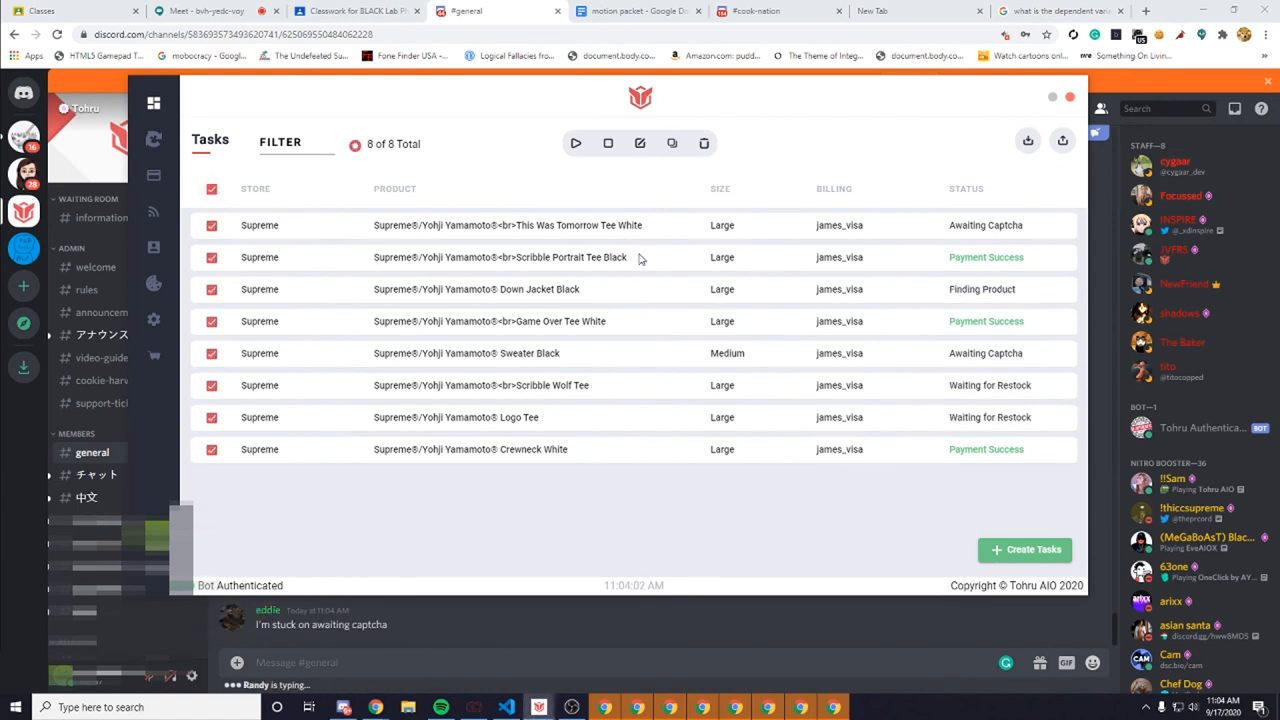